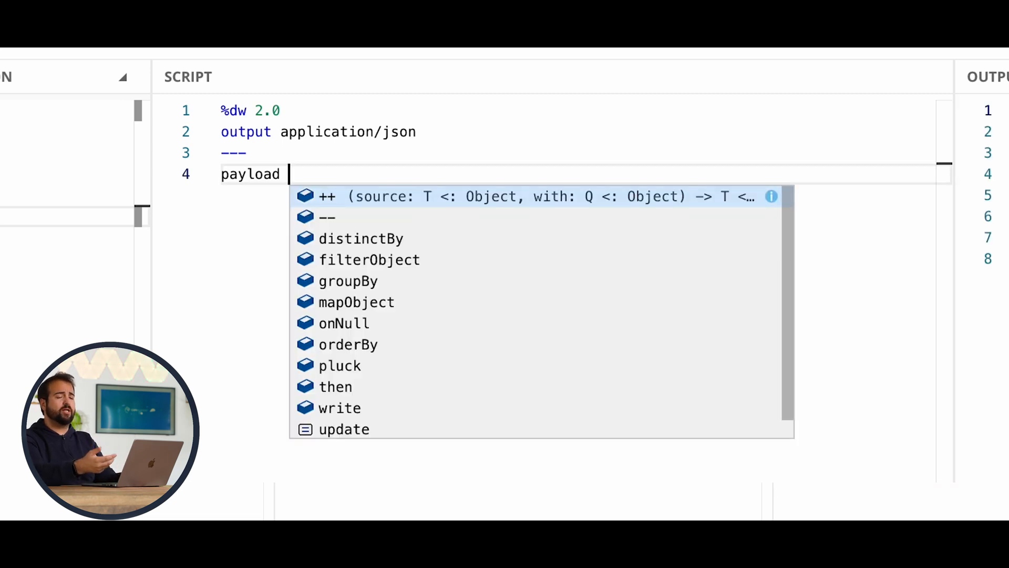
# Add '== null' after payload, then make line 4 read payload.field1 == null.
pyautogui.write('==')
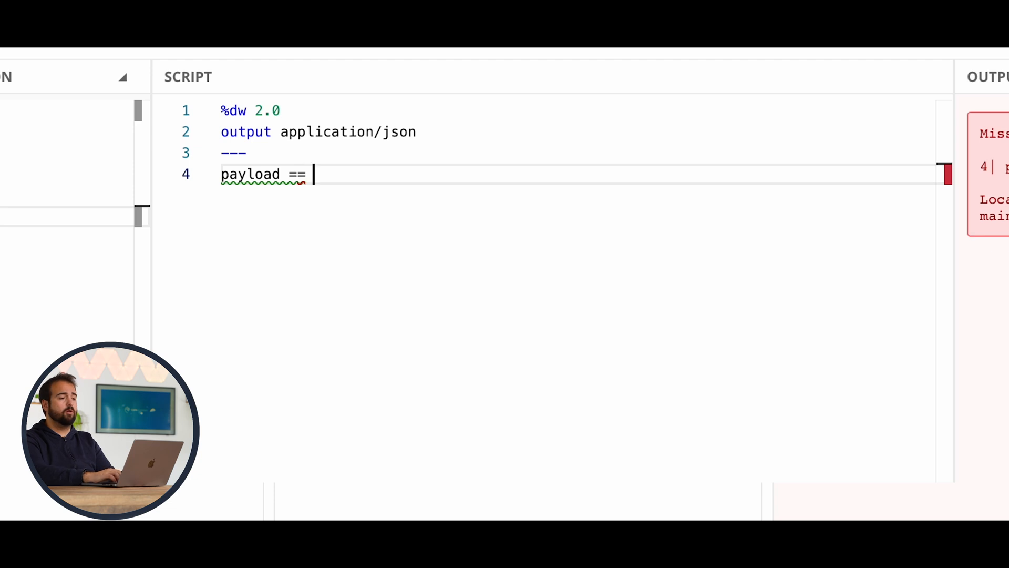
pyautogui.write('n')
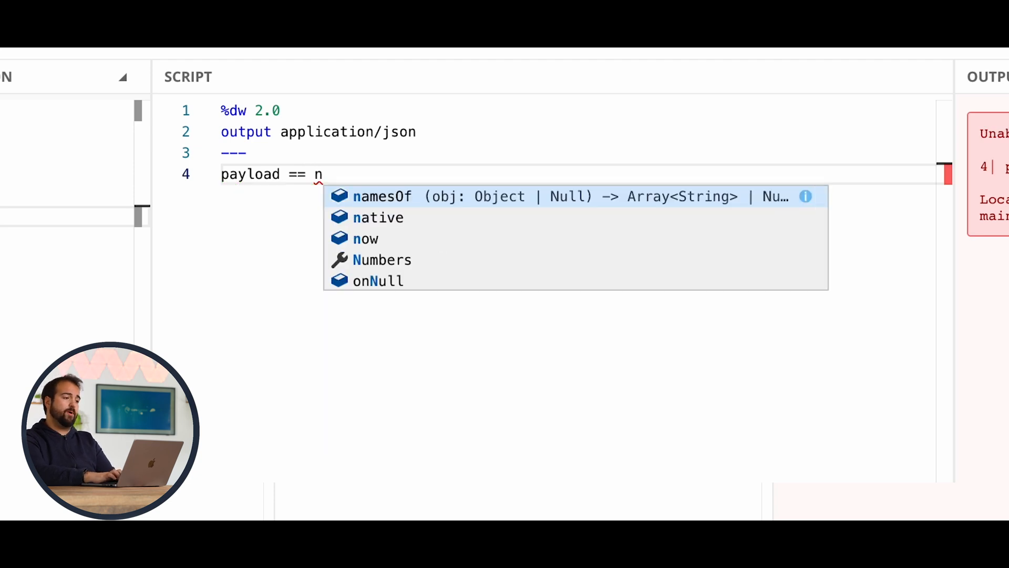
pyautogui.write('ull')
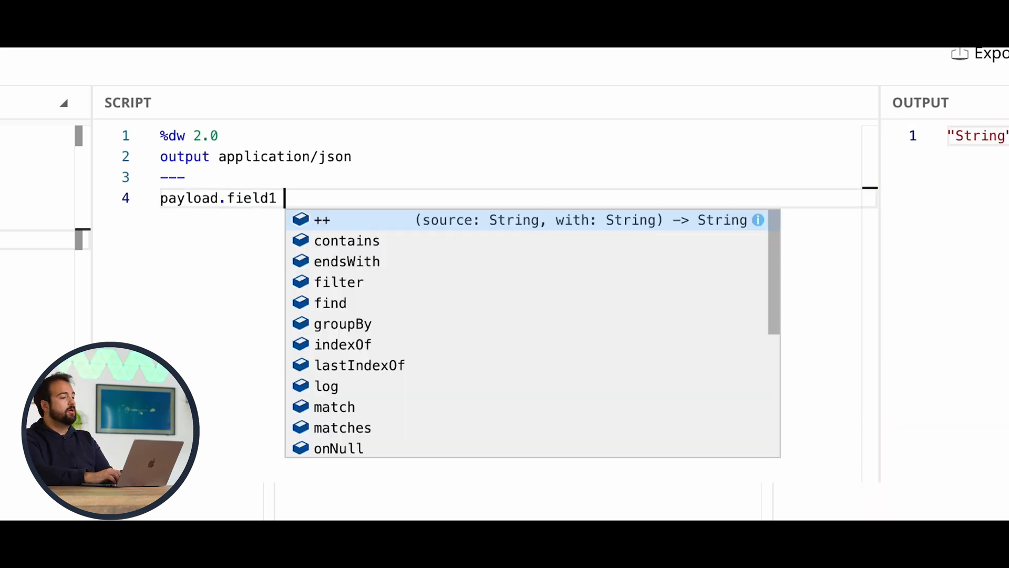
pyautogui.write('== nul')
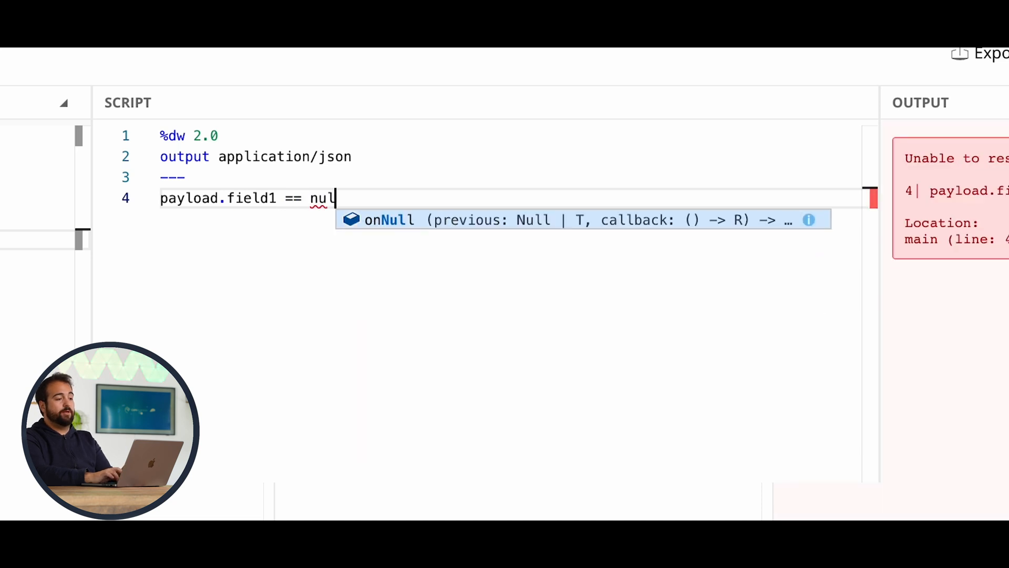
pyautogui.write('l')
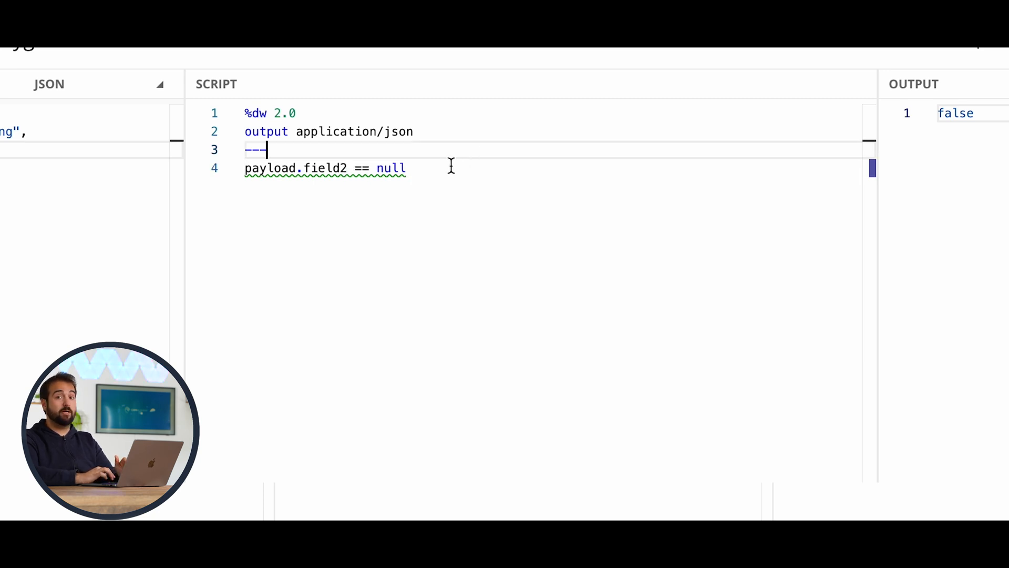
# Place the caret in line 4 to change the comparison to payload.field4 == null.
pyautogui.click(160, 84)
pyautogui.write('4')
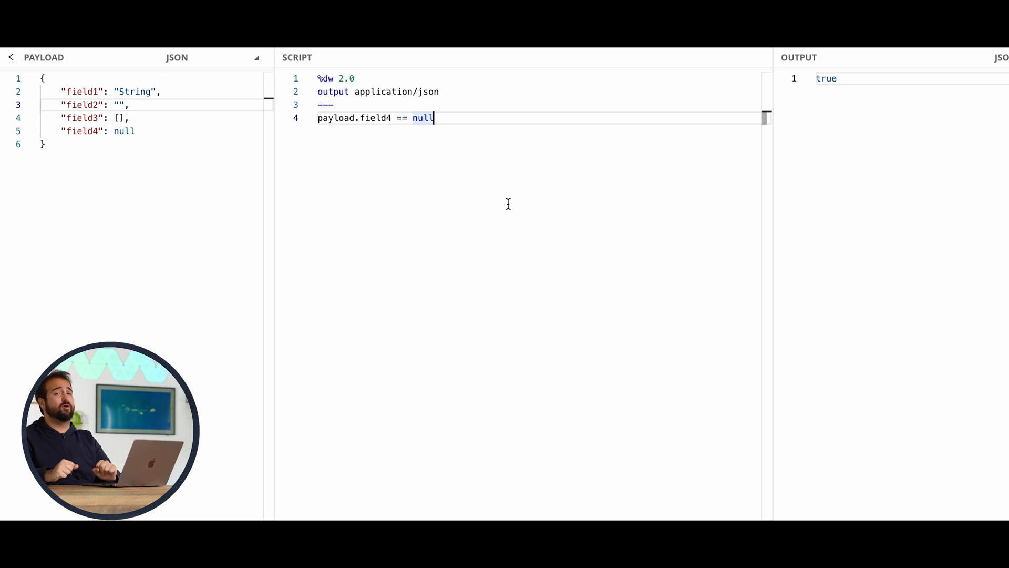
# Replace '== null' with isEmpty() and swap the field name through field3 and field2.
pyautogui.press('BackSpace')
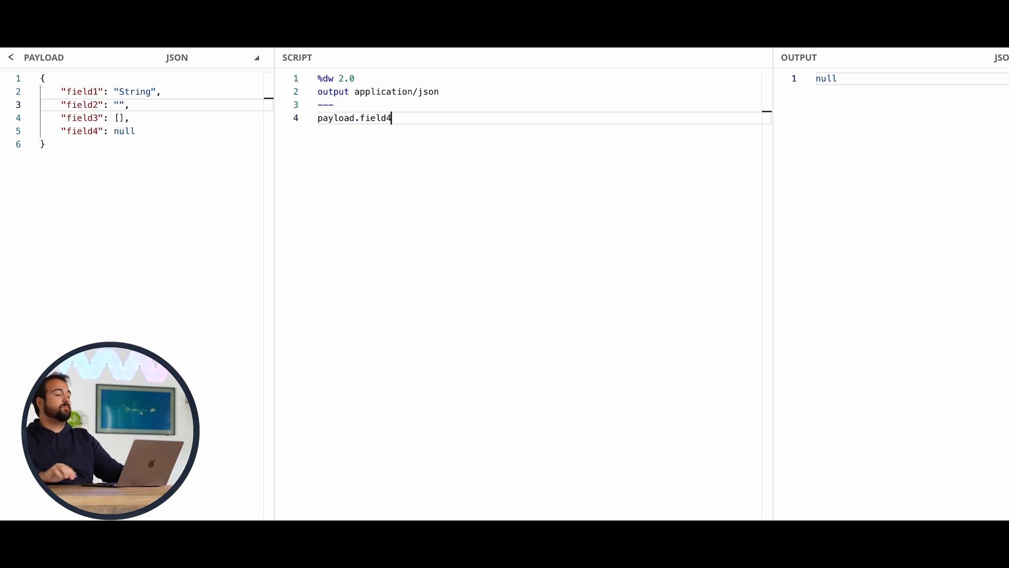
pyautogui.write('isEmpty(')
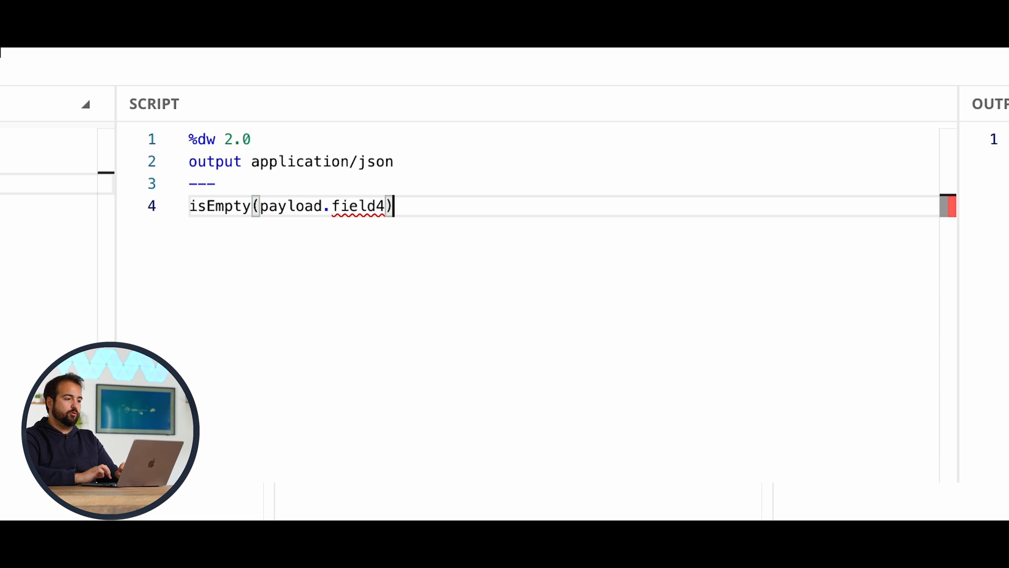
pyautogui.moveTo(609, 218)
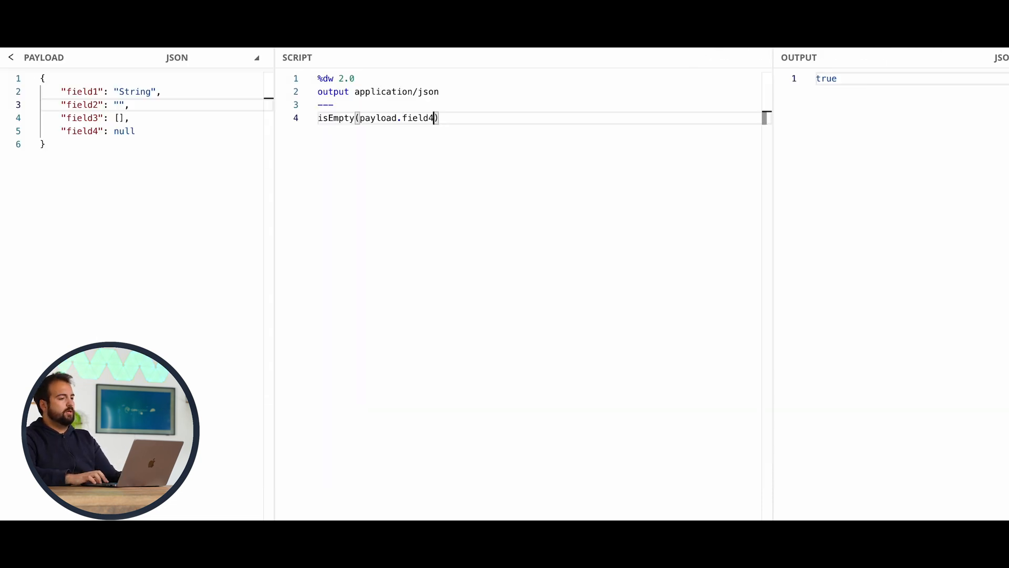
pyautogui.press('Backspace')
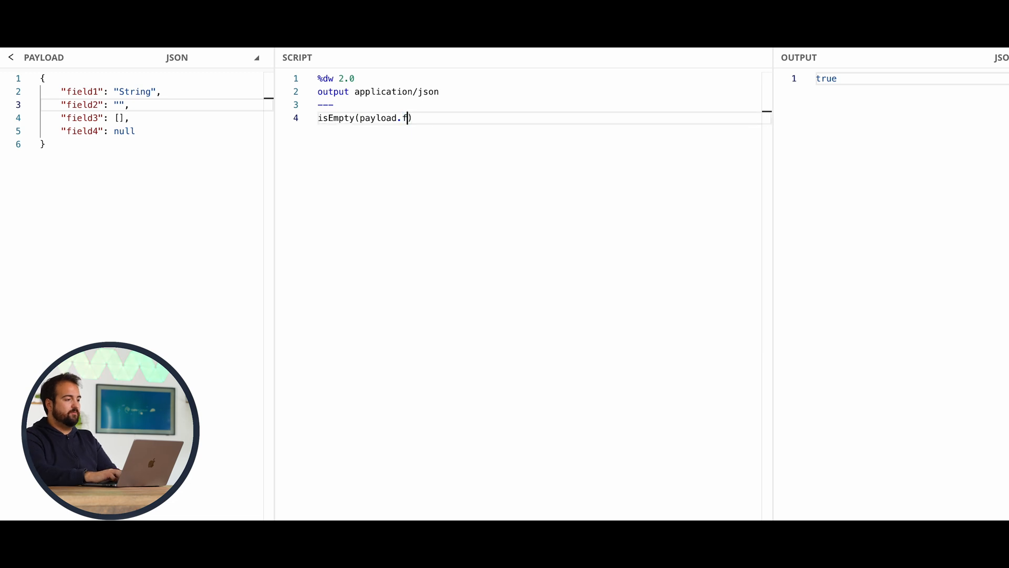
pyautogui.write('ield3')
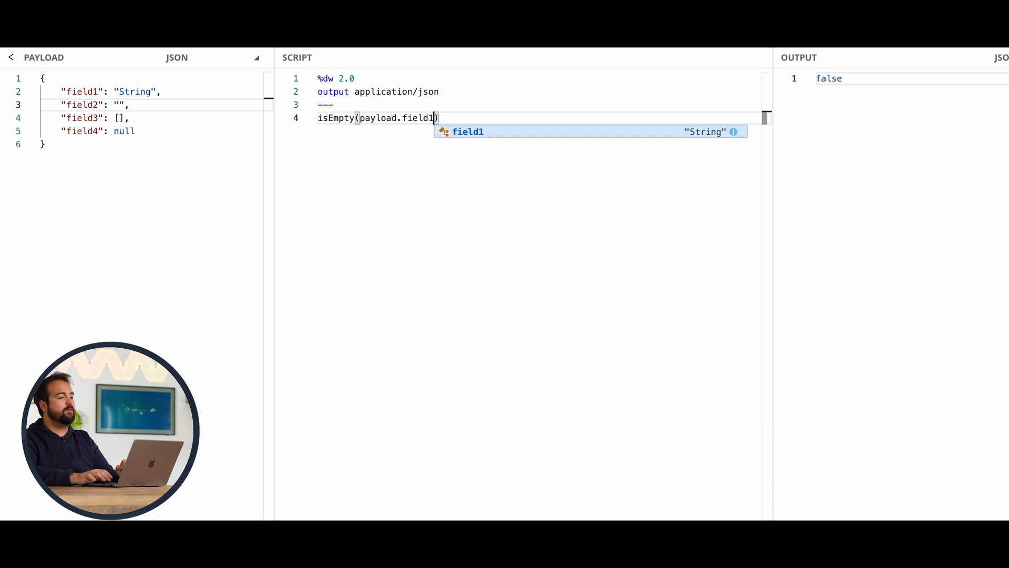
pyautogui.write('field2')
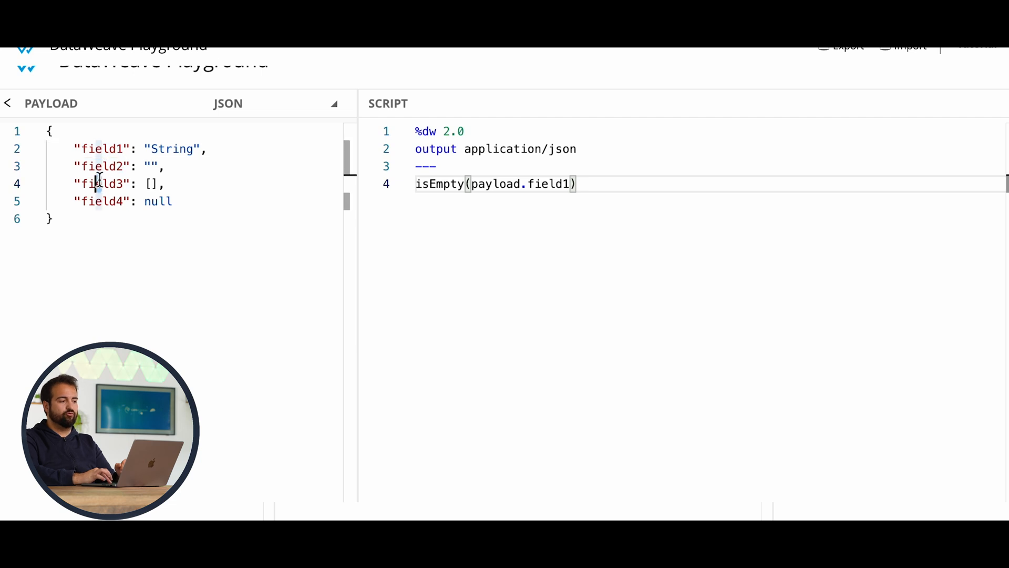
# Replace field1 in the script with the non-existent field name 'not_esi'.
pyautogui.doubleClick(101, 201)
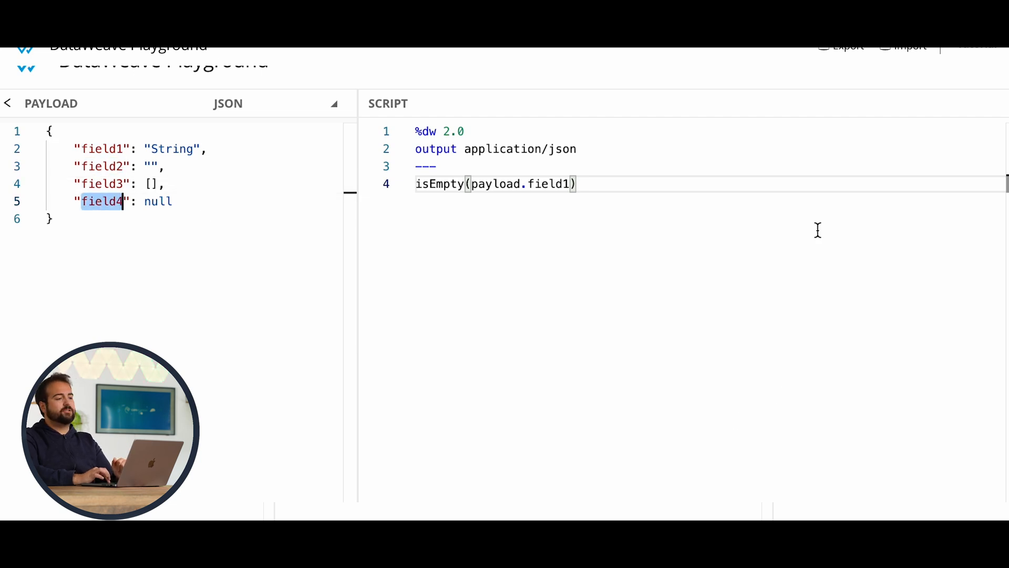
pyautogui.doubleClick(546, 183)
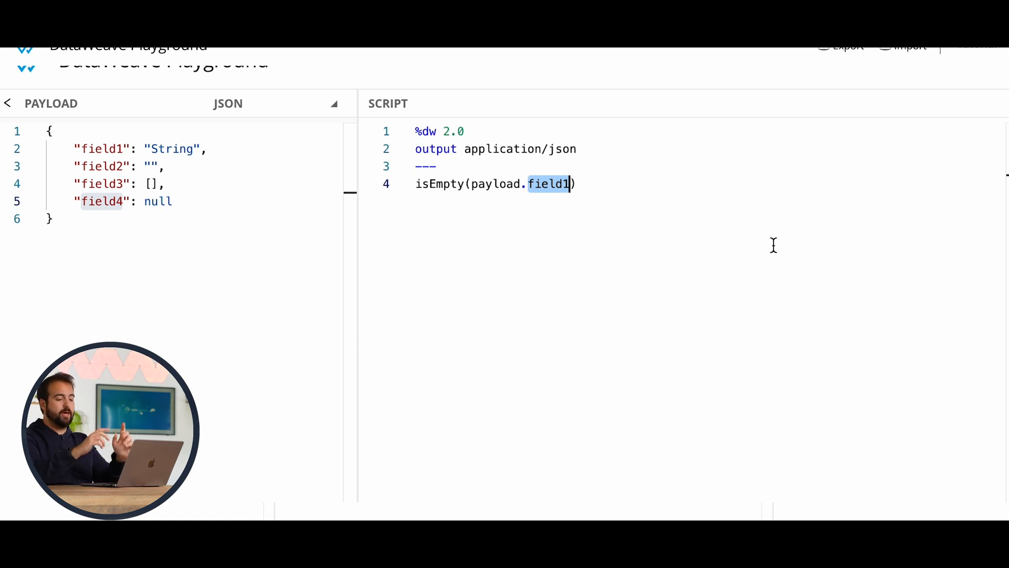
pyautogui.write('not_esi')
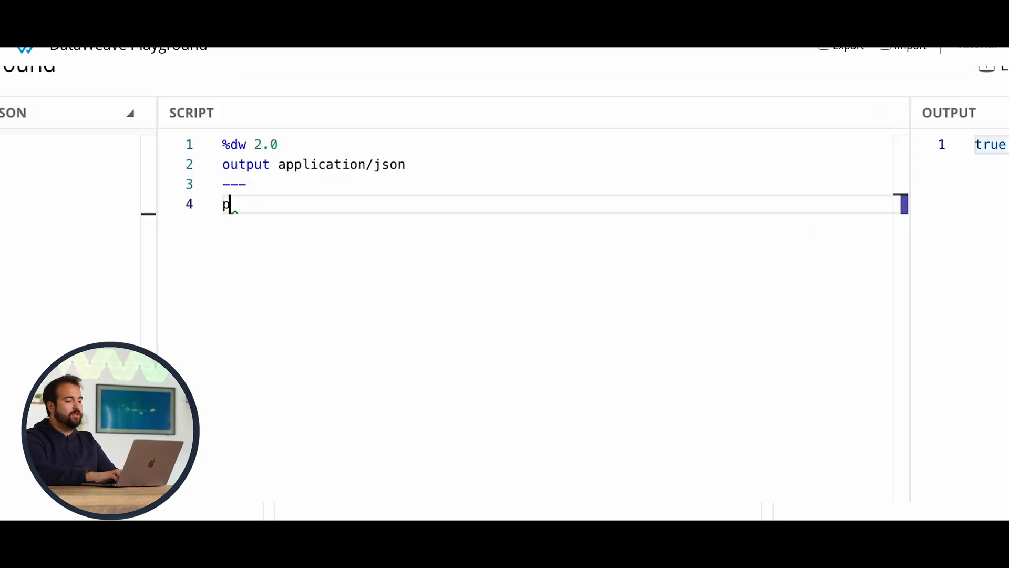
# Retype line 4 as payload. and pick field4 from the autocomplete list.
pyautogui.write('ayload')
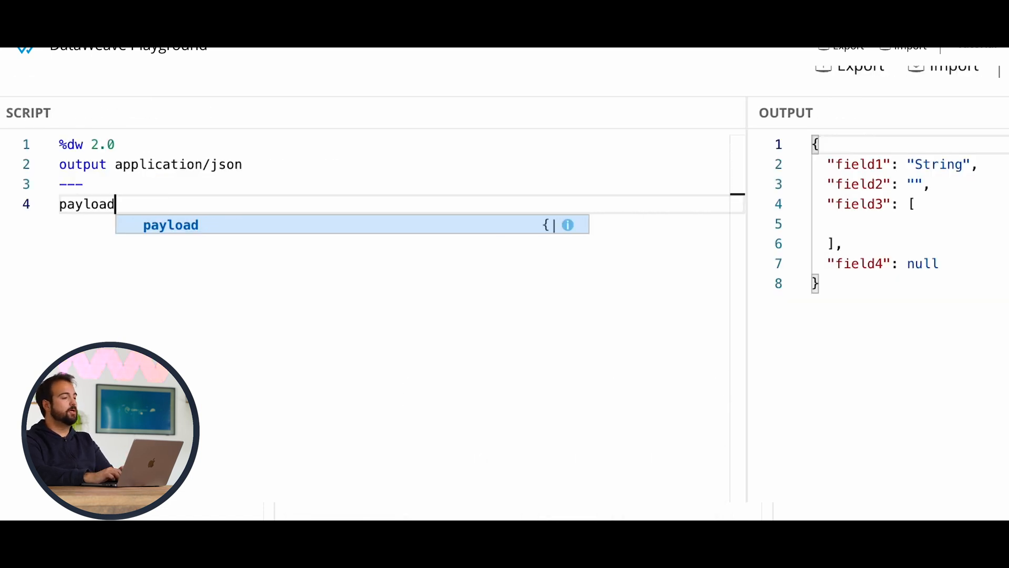
pyautogui.write('.')
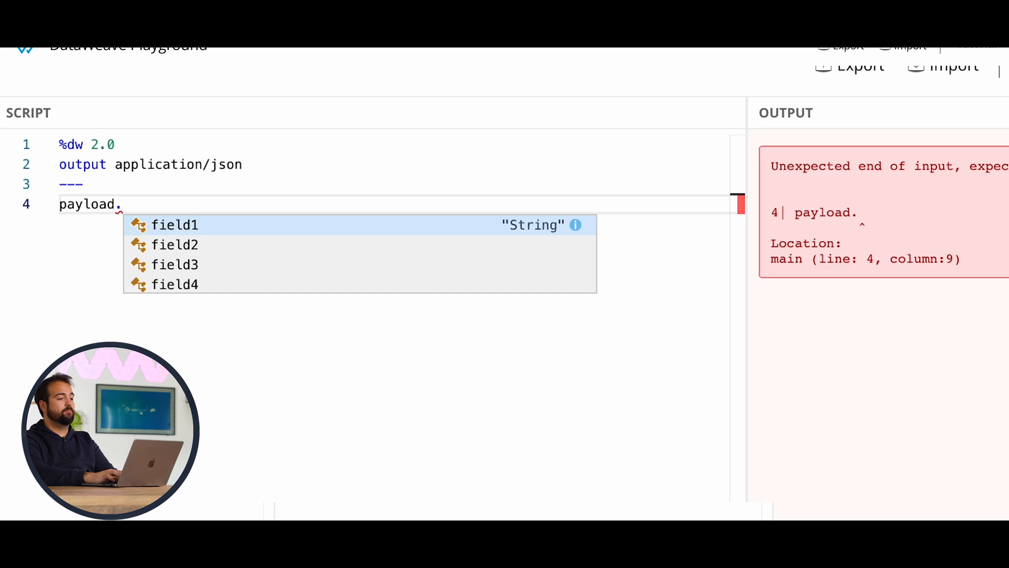
pyautogui.click(174, 224)
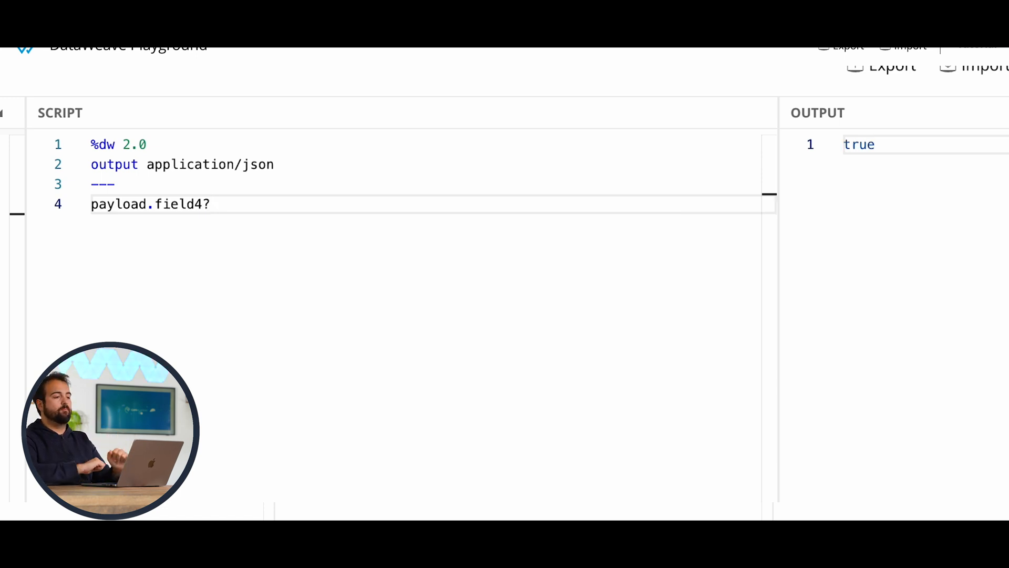
# Change the field to field420 and add the ? existence check, giving false.
pyautogui.doubleClick(186, 204)
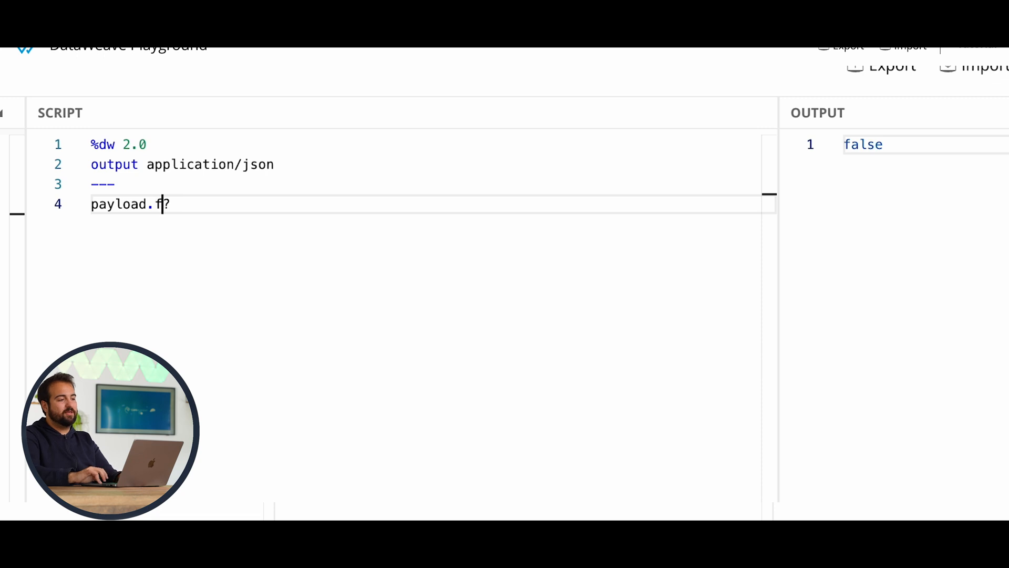
pyautogui.write('ield420')
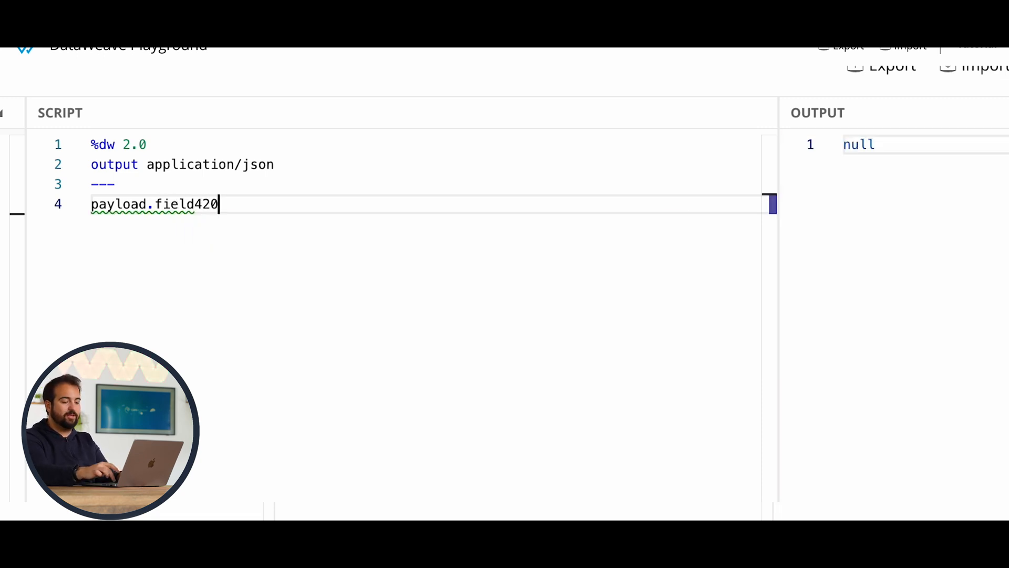
pyautogui.write('?')
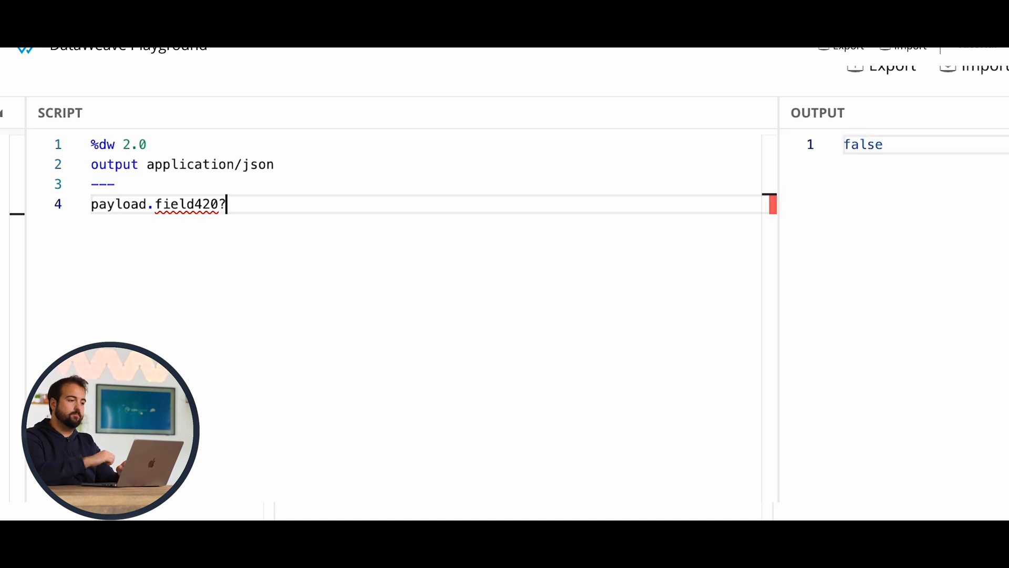